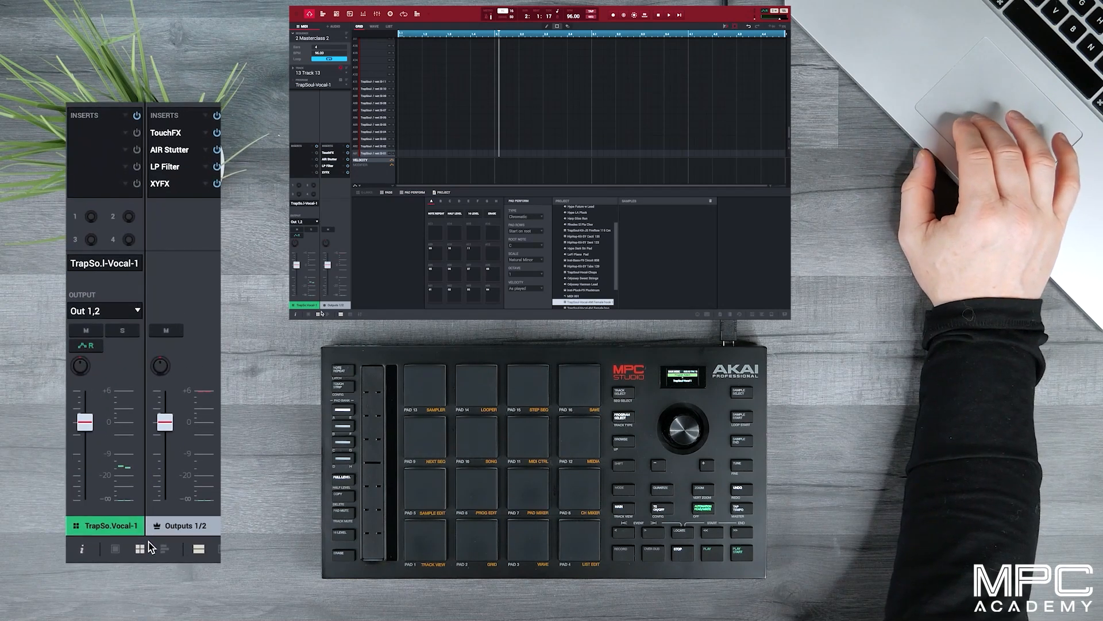
mouse_move(135, 549)
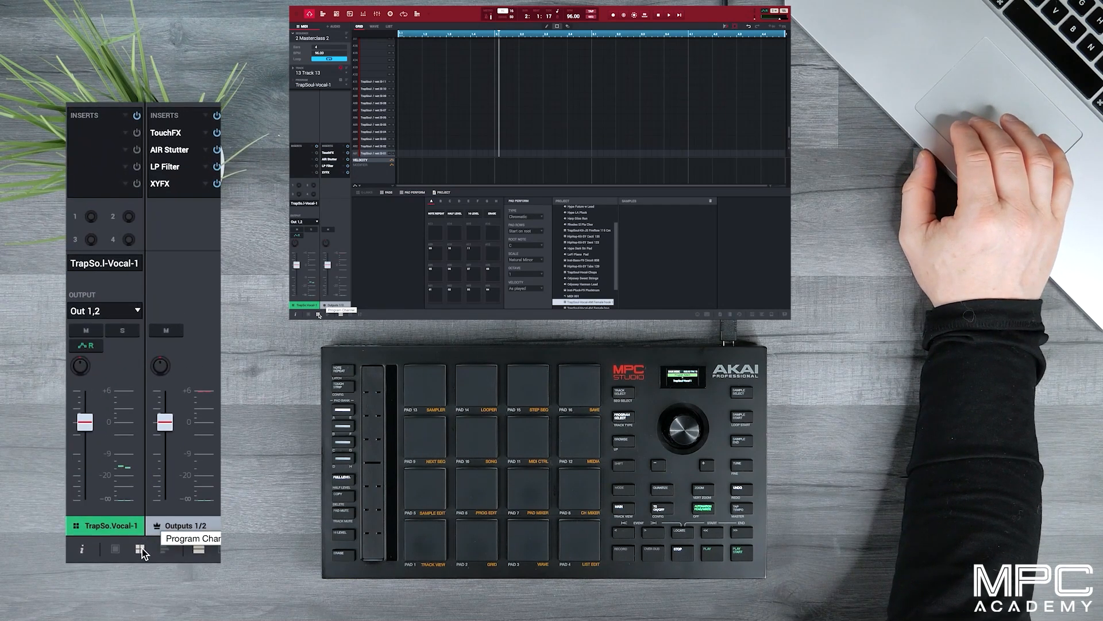
mouse_move(120, 310)
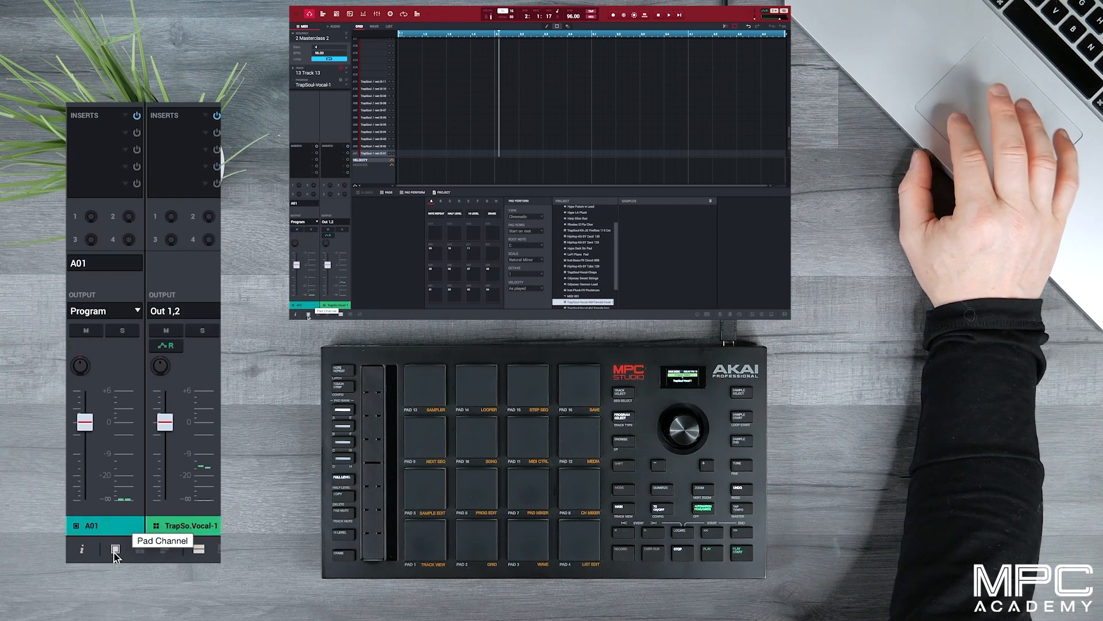
Load a Voice-folder FX rack (AIR tuner, doubler, Delay, Para EQ) onto the program channel
click(114, 548)
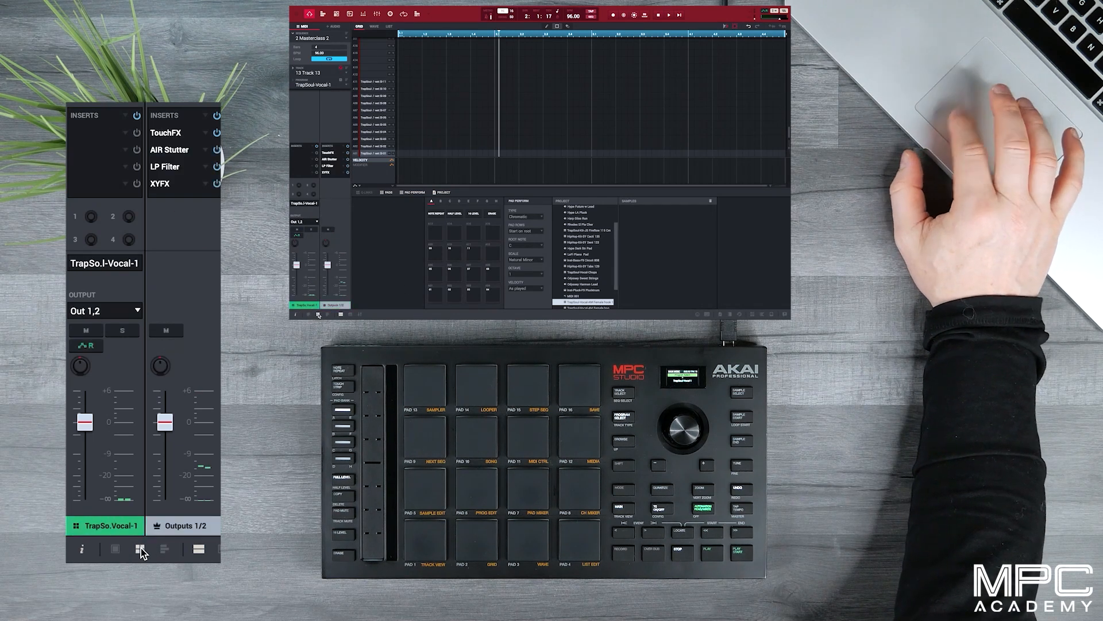
click(128, 115)
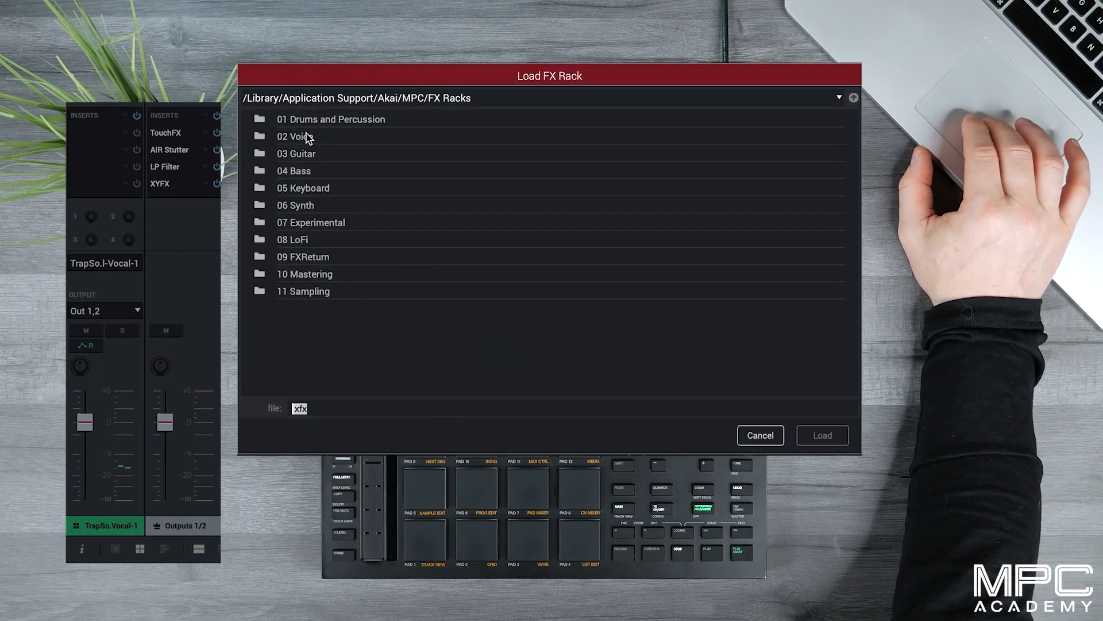
double_click(294, 135)
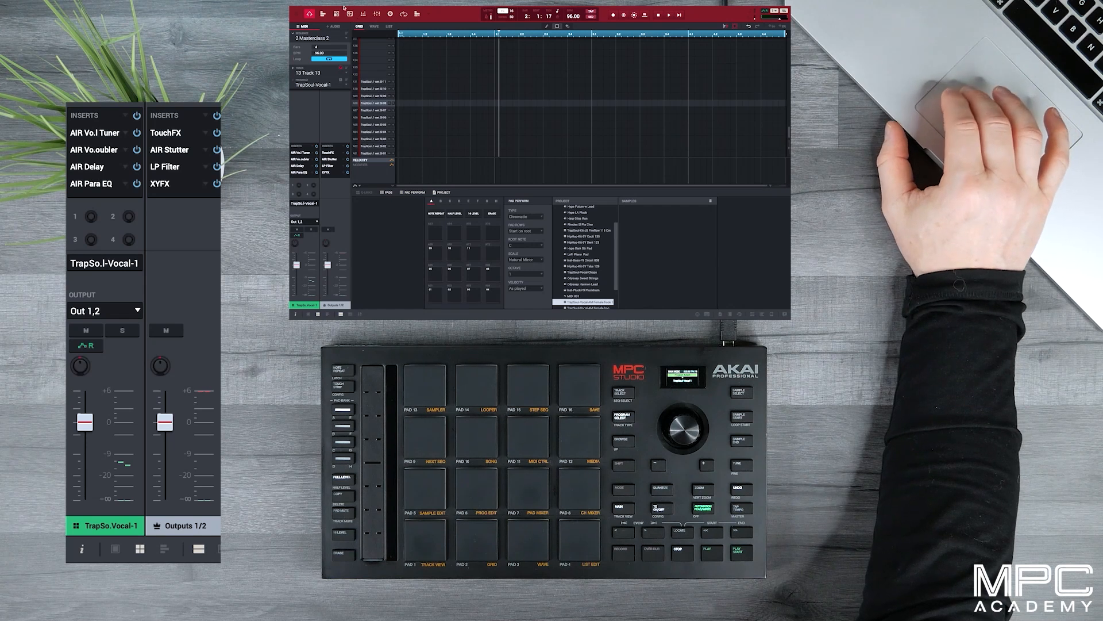
Set Pad Color mode to Fixed so every pad glows solid blue, then confirm with Done
click(345, 7)
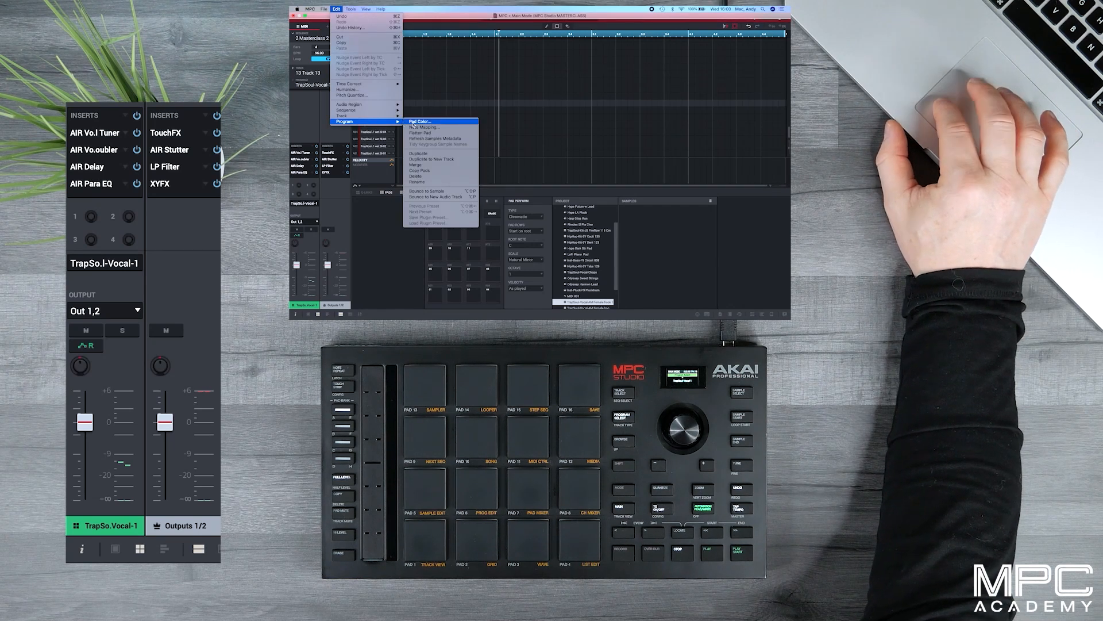
click(416, 120)
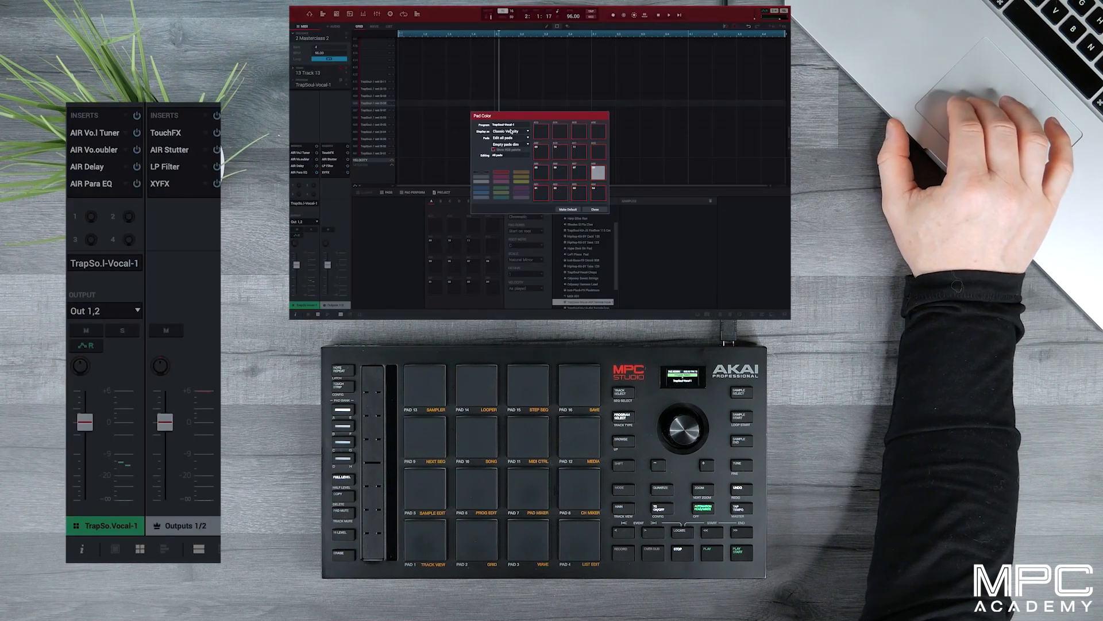
click(509, 131)
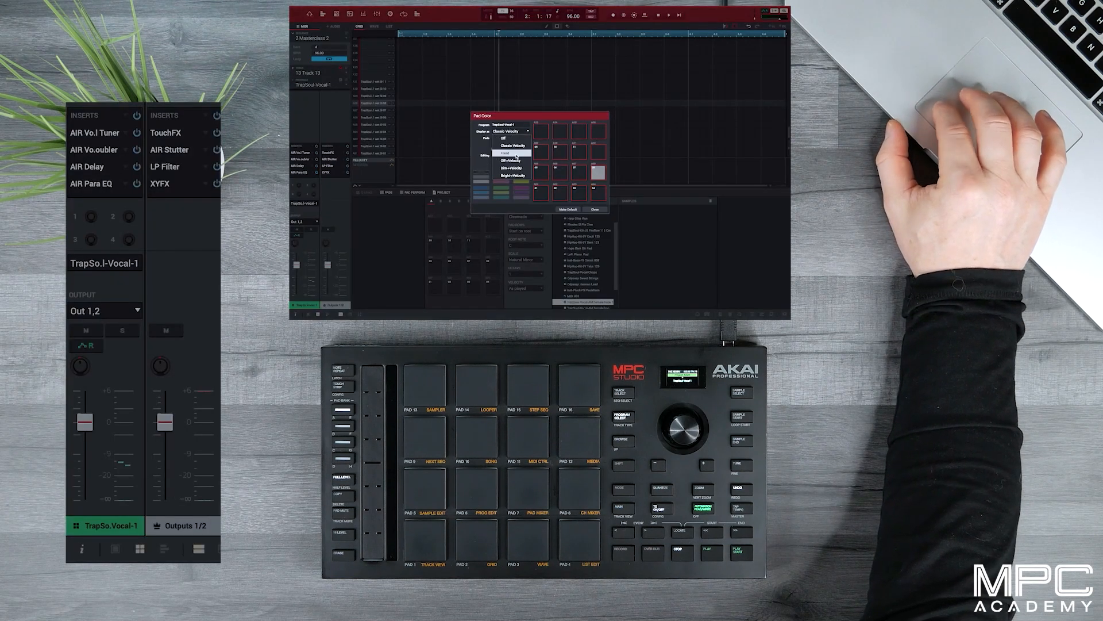
click(515, 151)
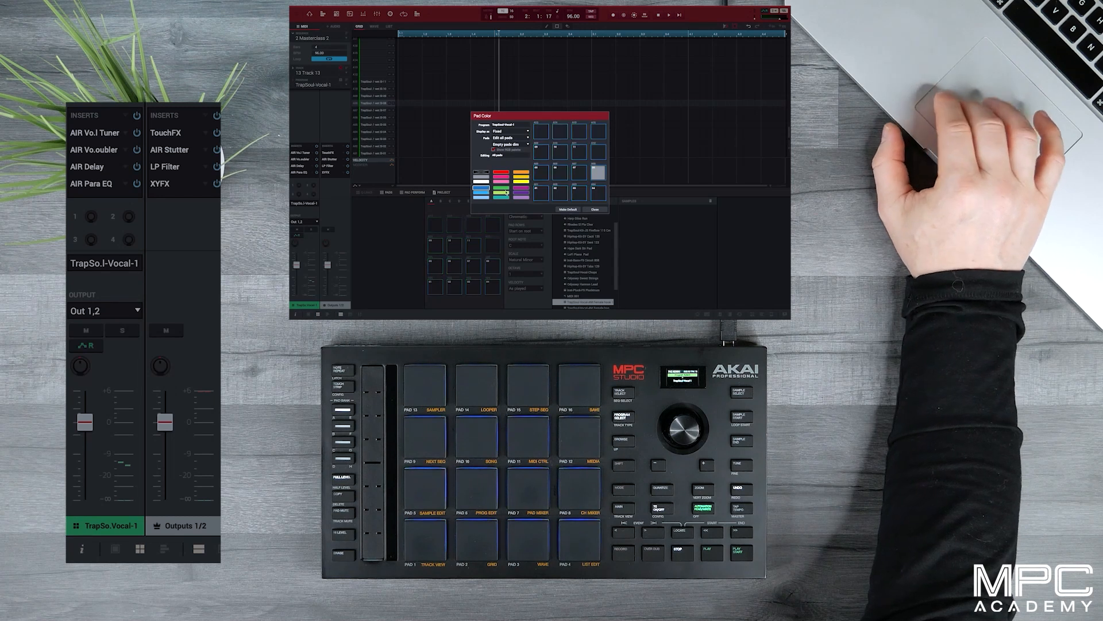
click(596, 210)
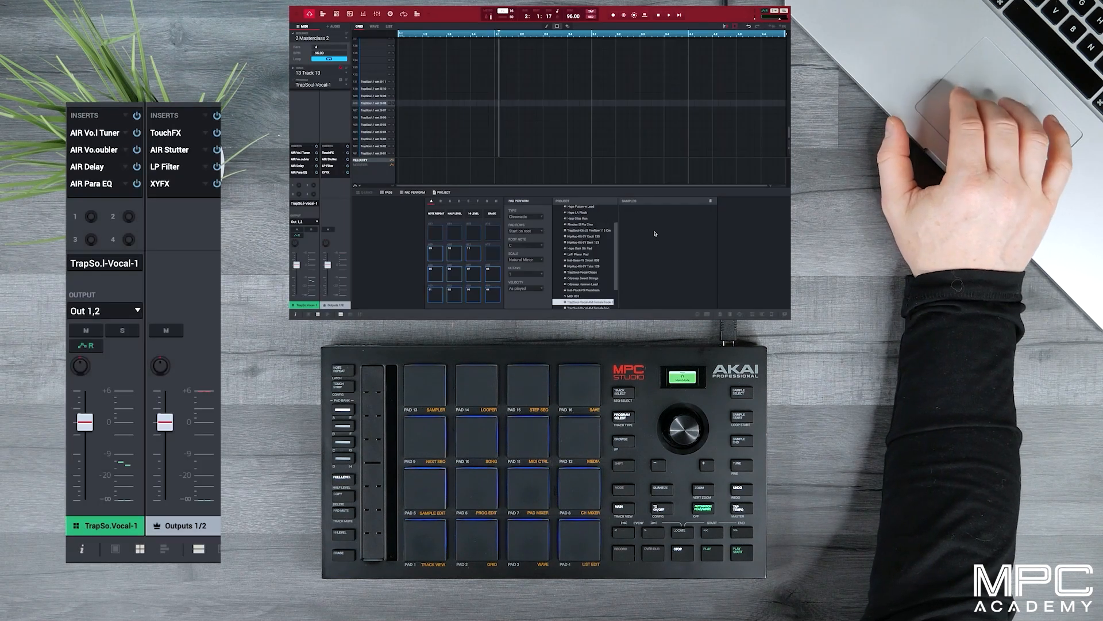